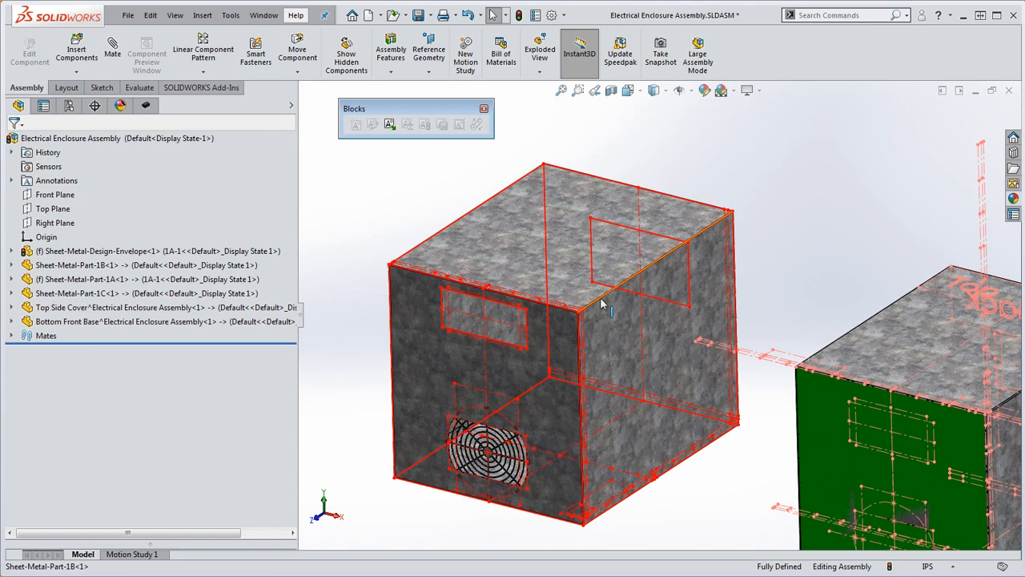
mouse_move(304, 256)
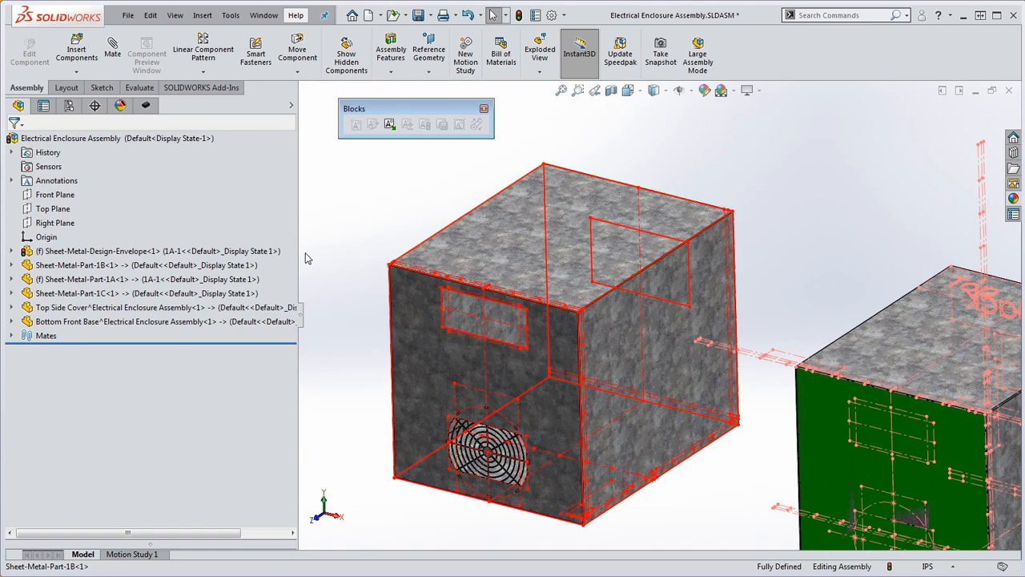
Expand Sheet-Metal-Design-Envelope in the tree and show the Design Envelope sketch's parent references
left_click(12, 250)
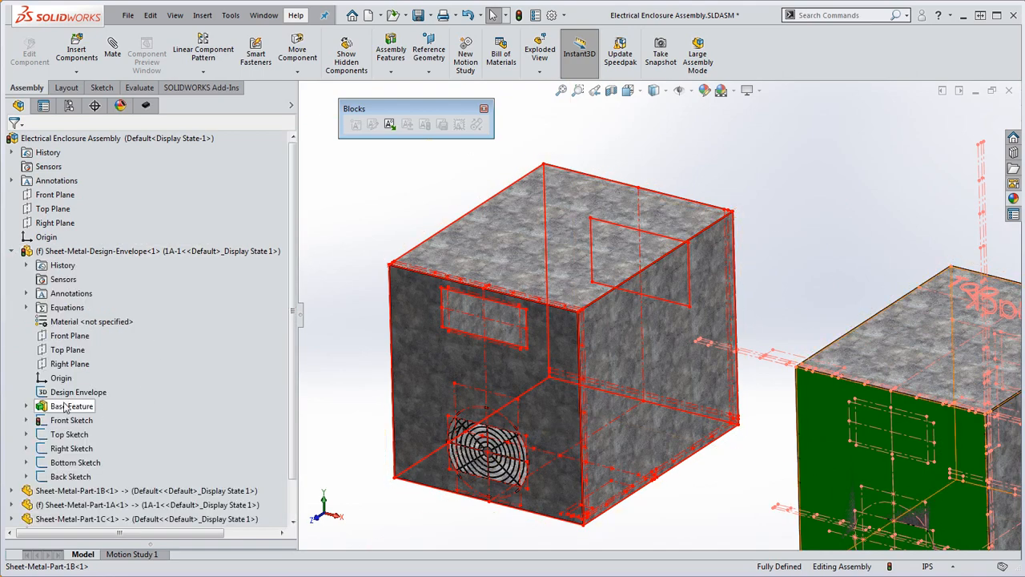
left_click(78, 391)
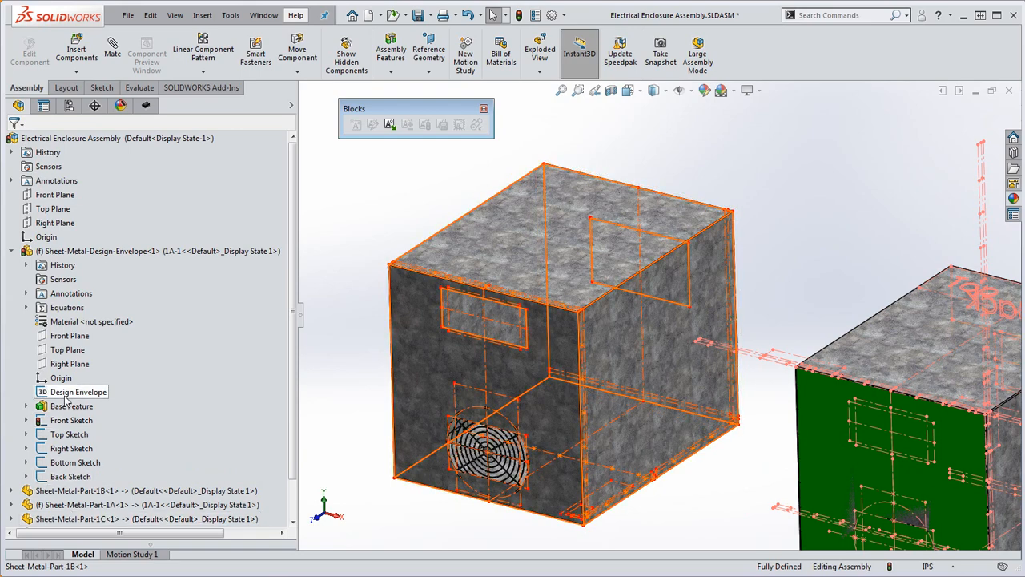
left_click(77, 391)
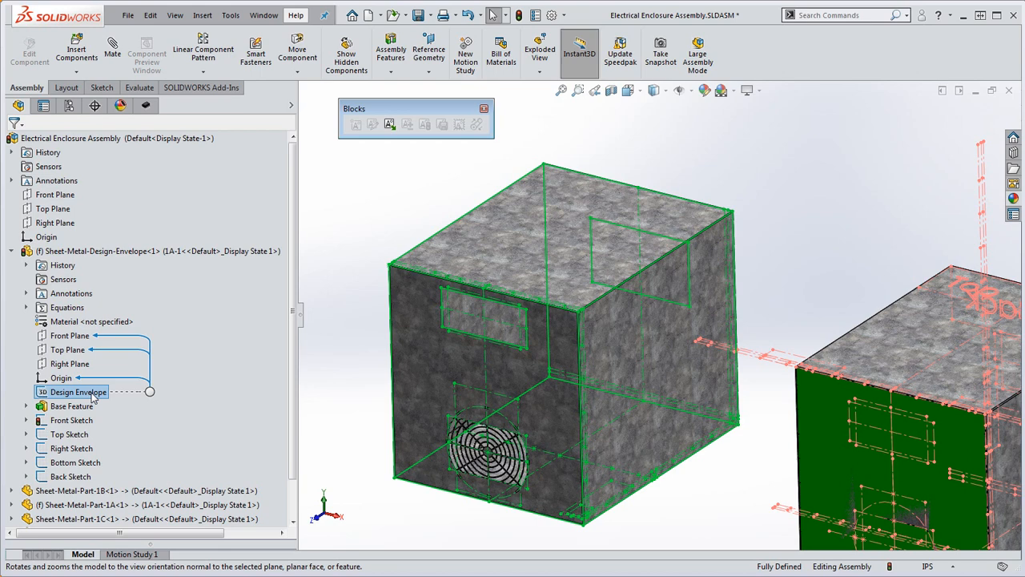
mouse_move(148, 415)
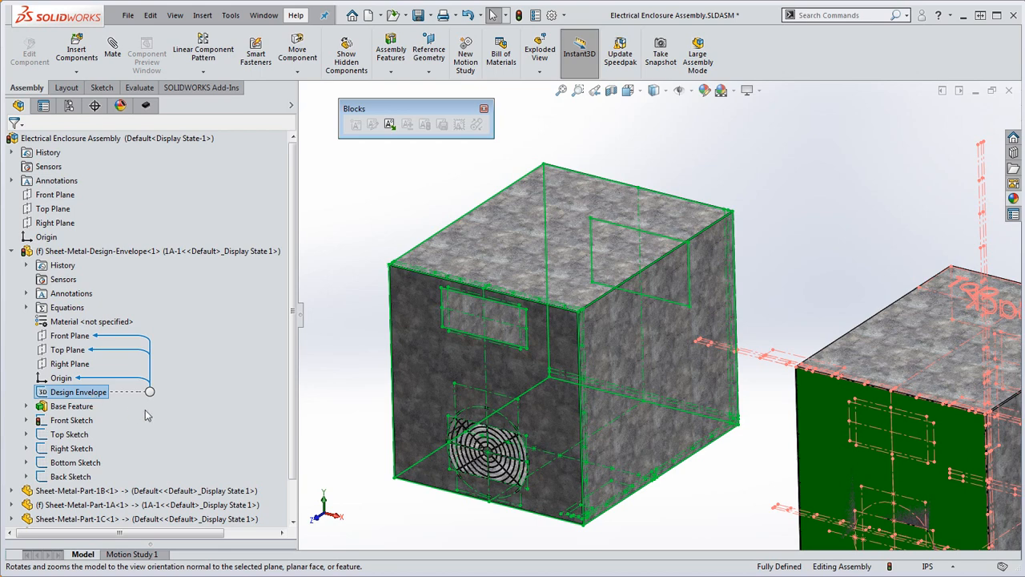
mouse_move(776, 173)
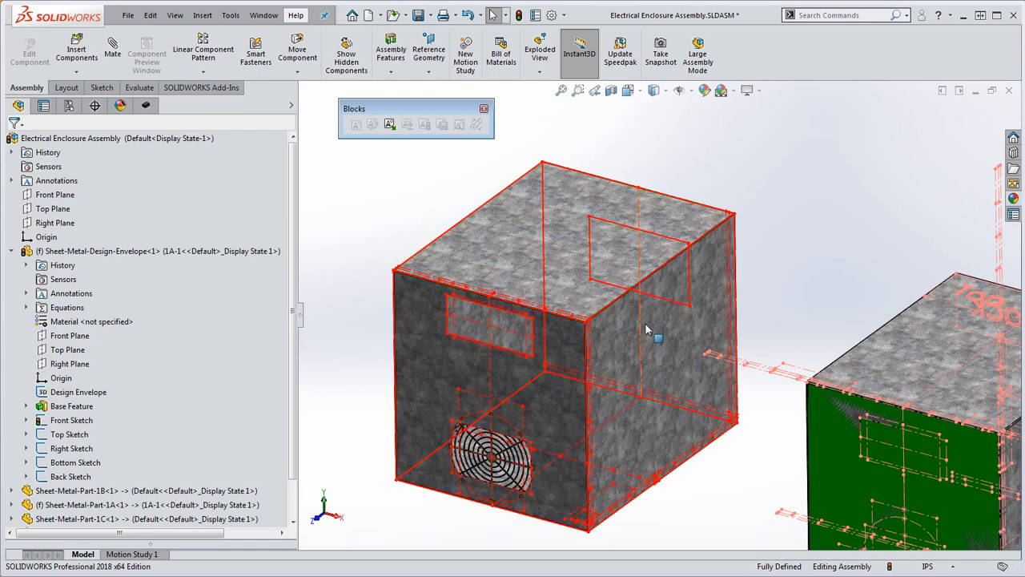
mouse_move(516, 349)
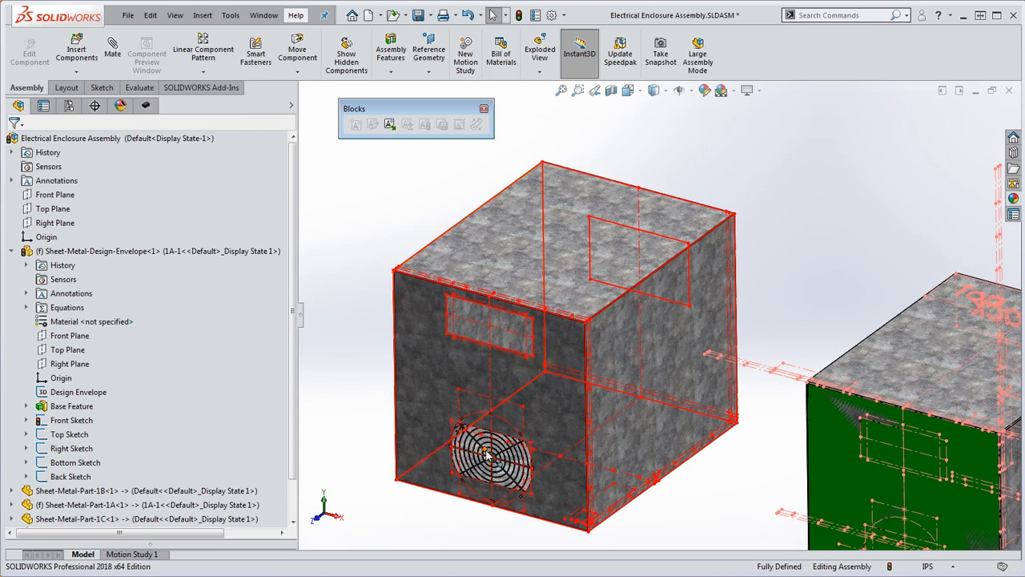
mouse_move(617, 263)
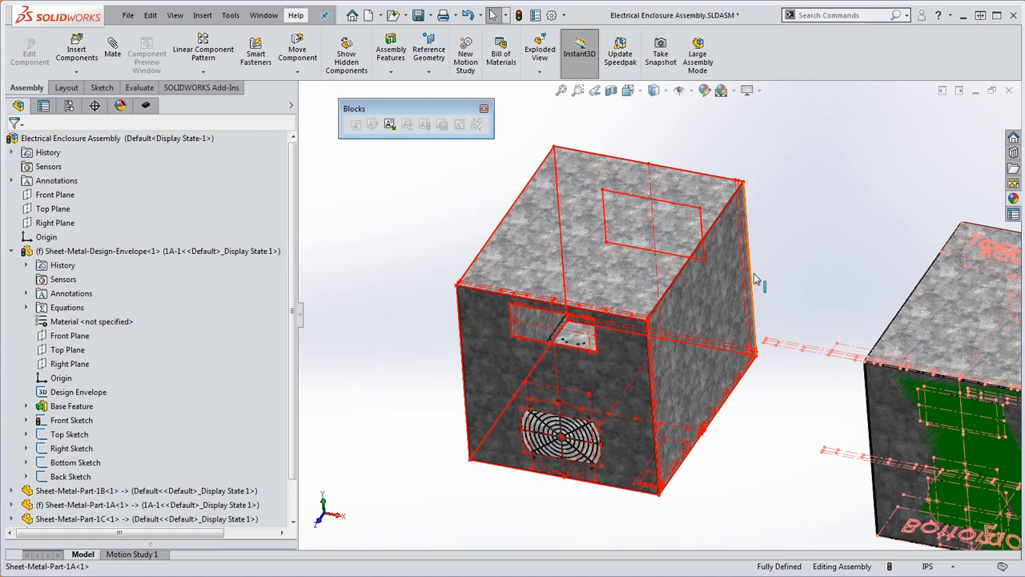
mouse_move(377, 332)
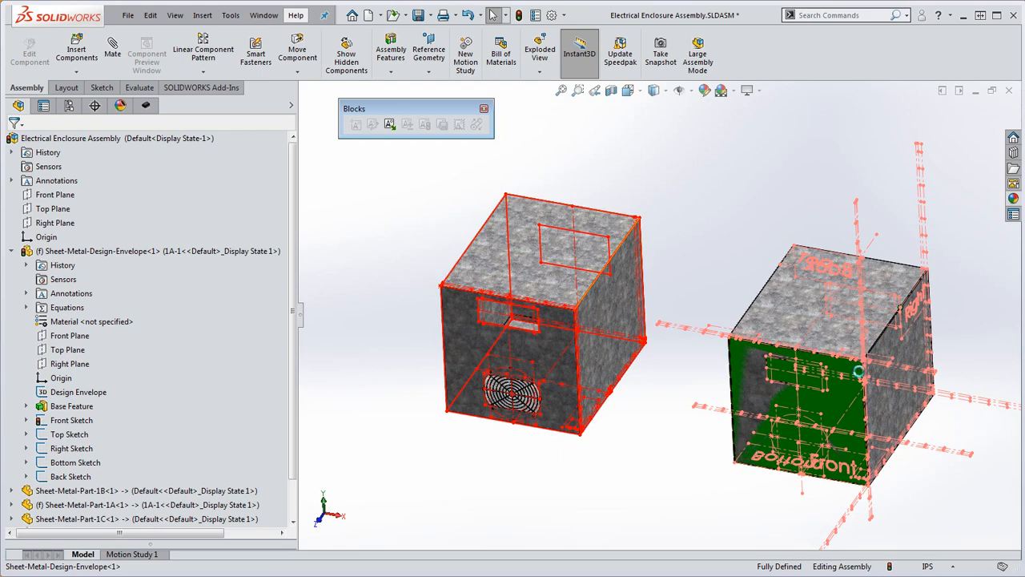
mouse_move(836, 407)
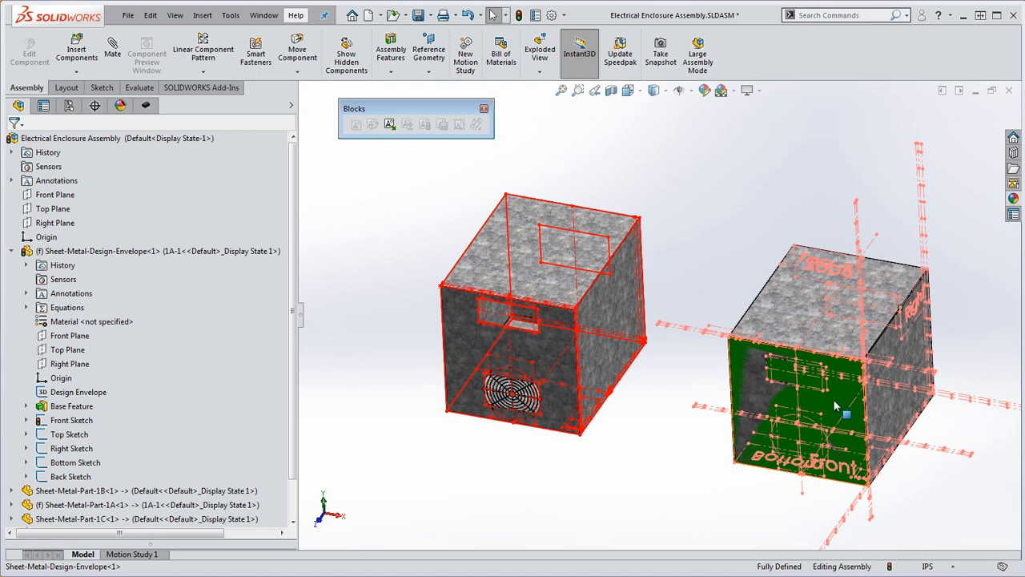
left_click(104, 250)
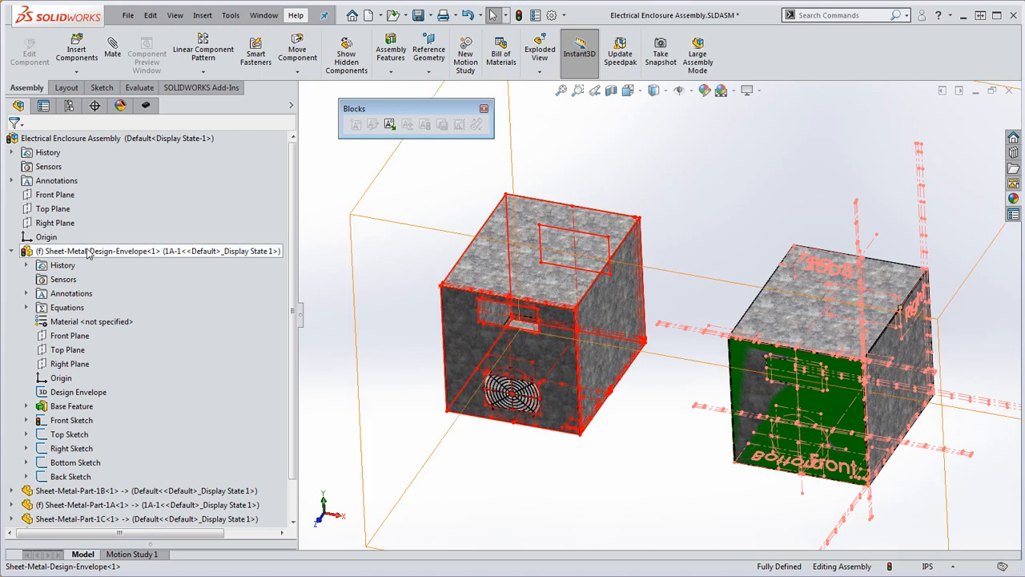
left_click(78, 391)
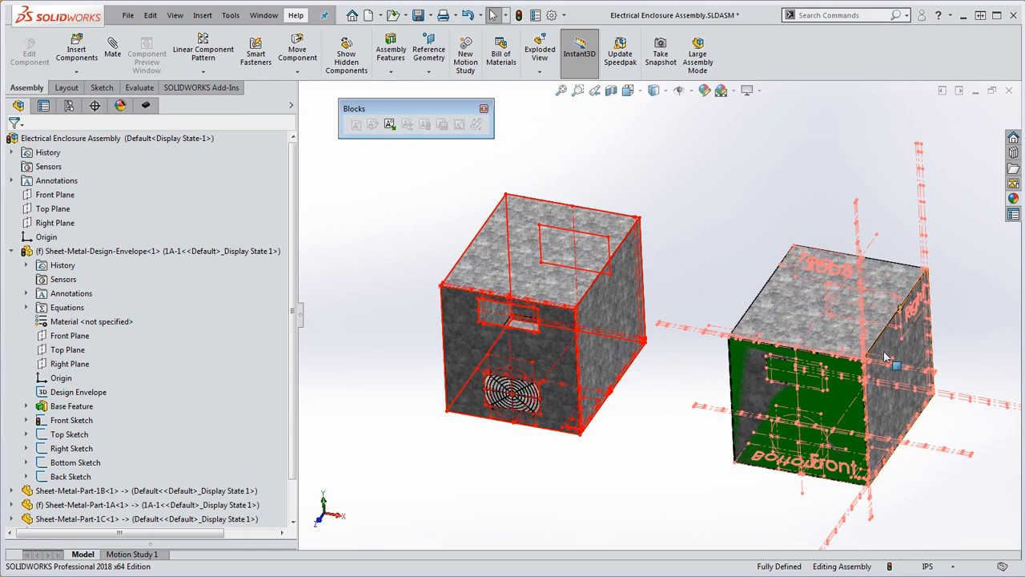
mouse_move(881, 414)
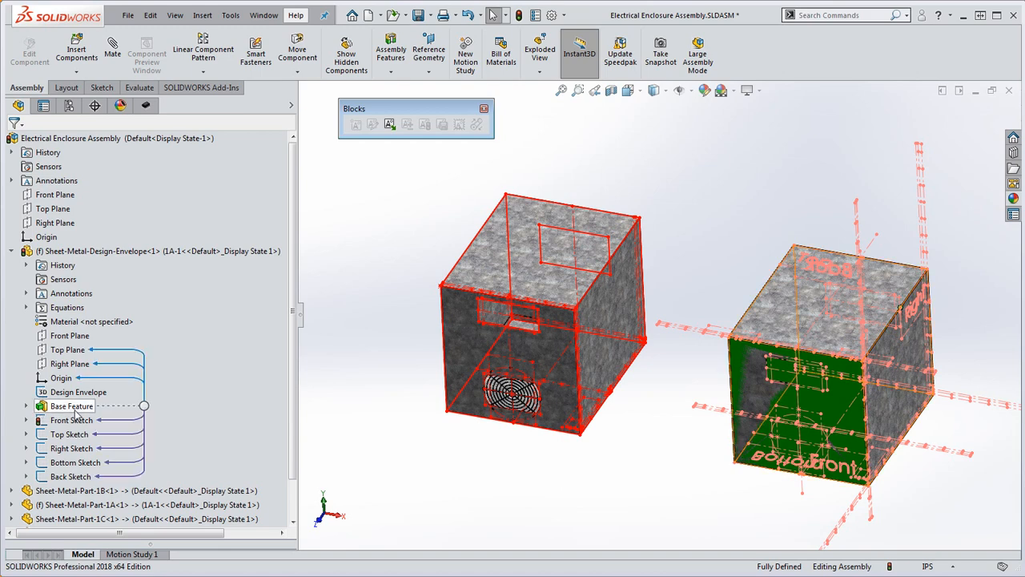
left_click(70, 420)
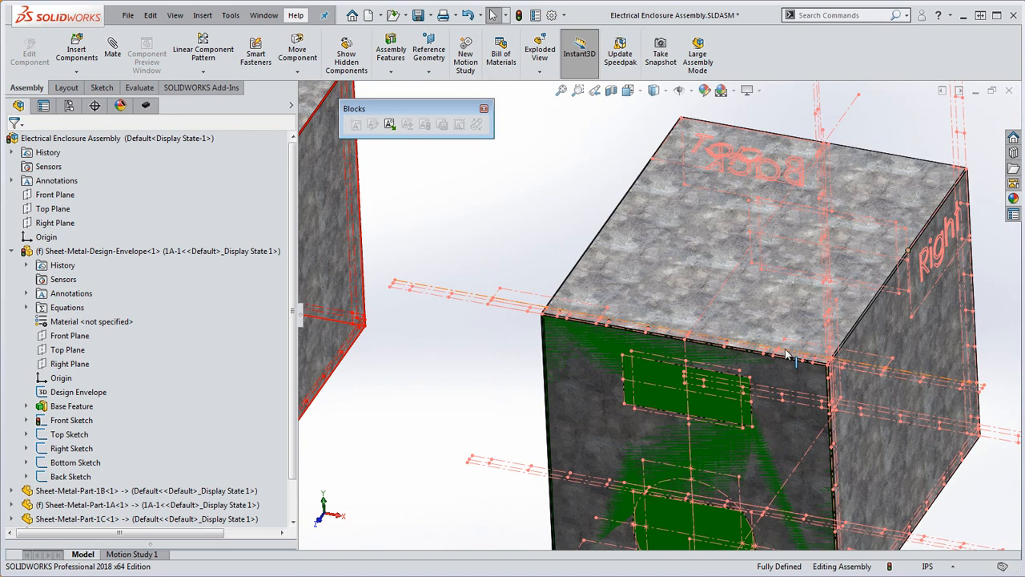
mouse_move(785, 356)
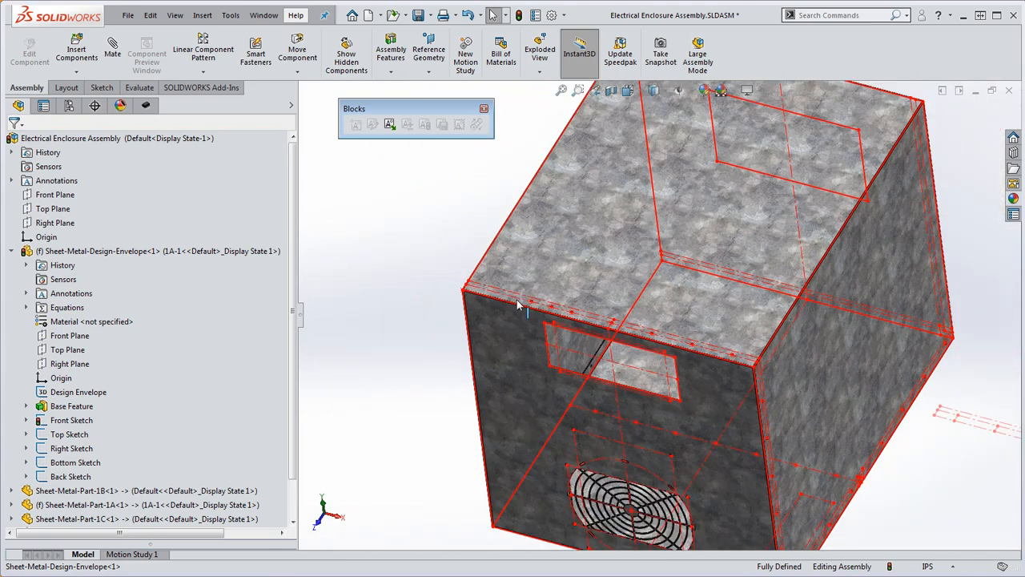
mouse_move(561, 298)
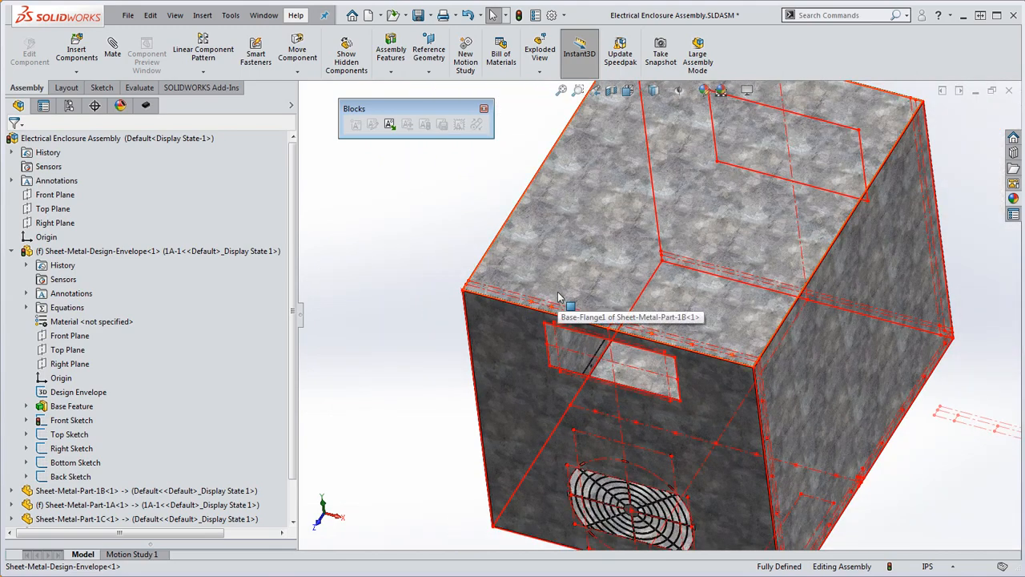
mouse_move(781, 376)
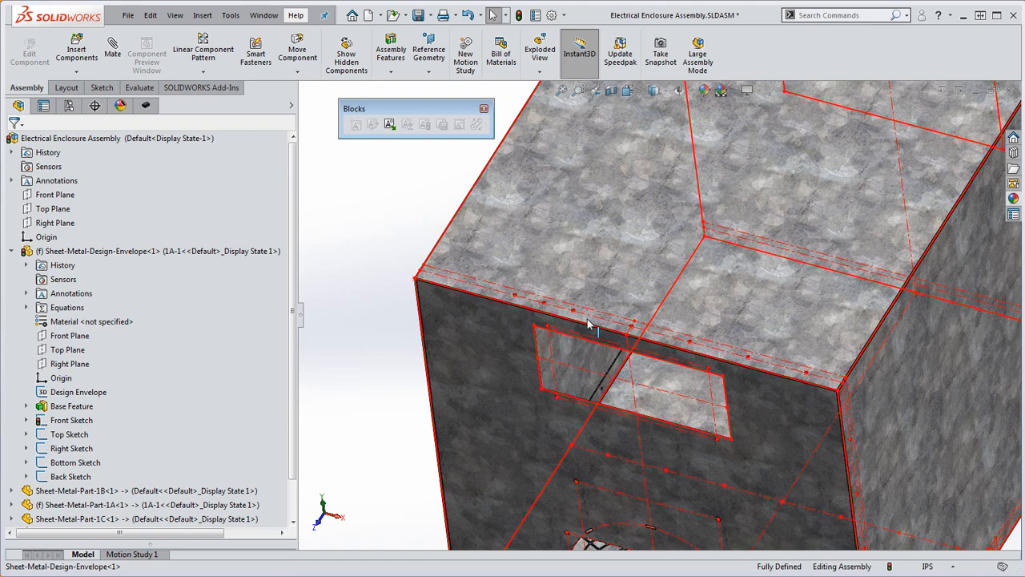
mouse_move(392, 312)
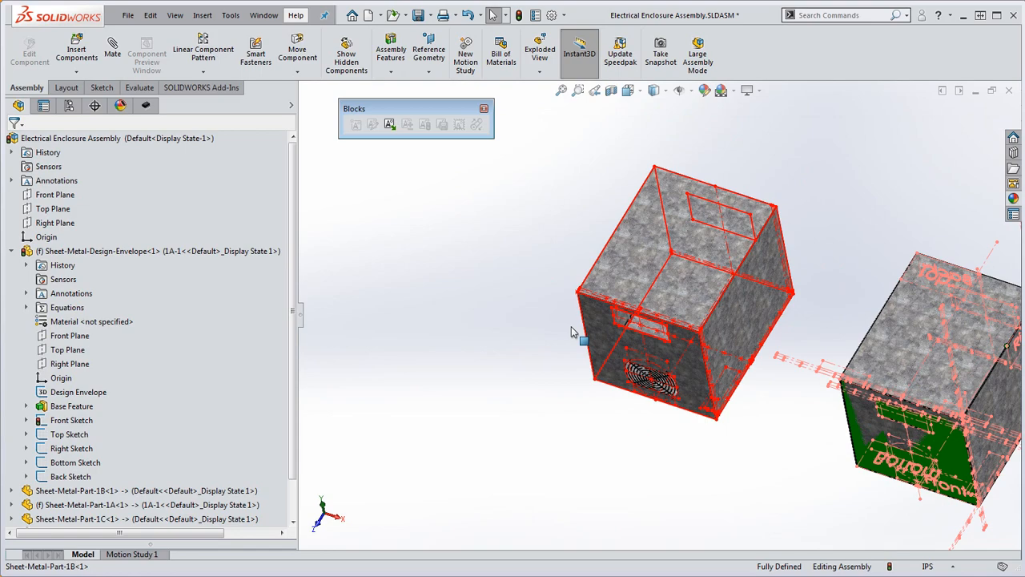
Zoom to a hole, select the envelope face there and hide the design envelope component
scroll("down", 3)
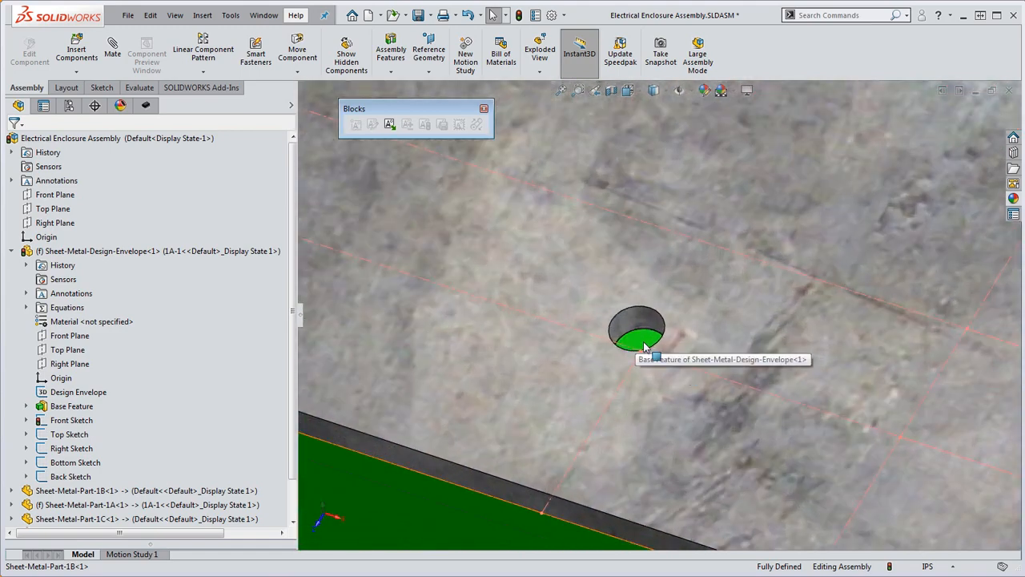
left_click(638, 328)
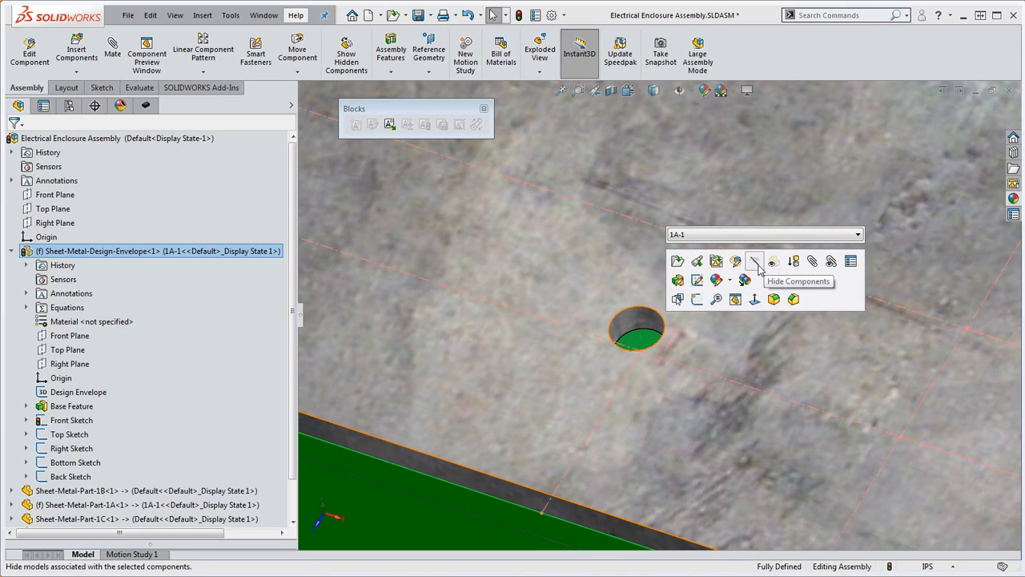
left_click(753, 262)
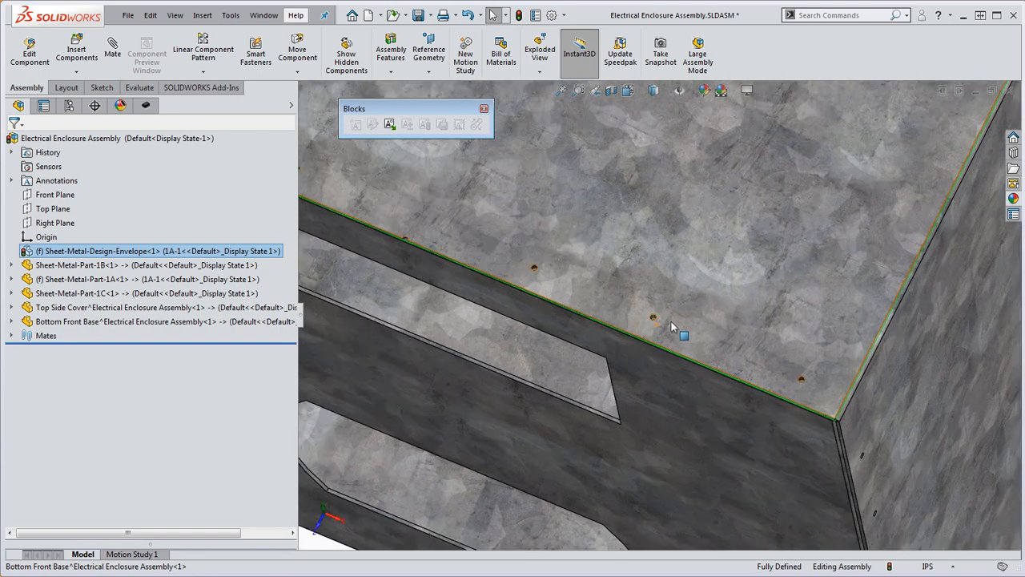
mouse_move(772, 346)
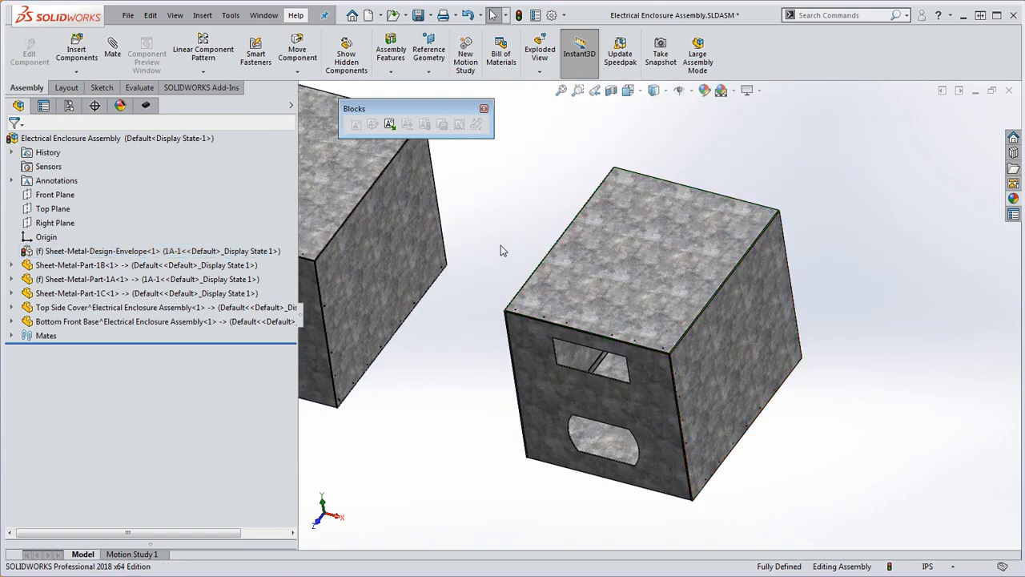
Show the hidden envelope component again and highlight its Design Envelope sketch
right_click(100, 250)
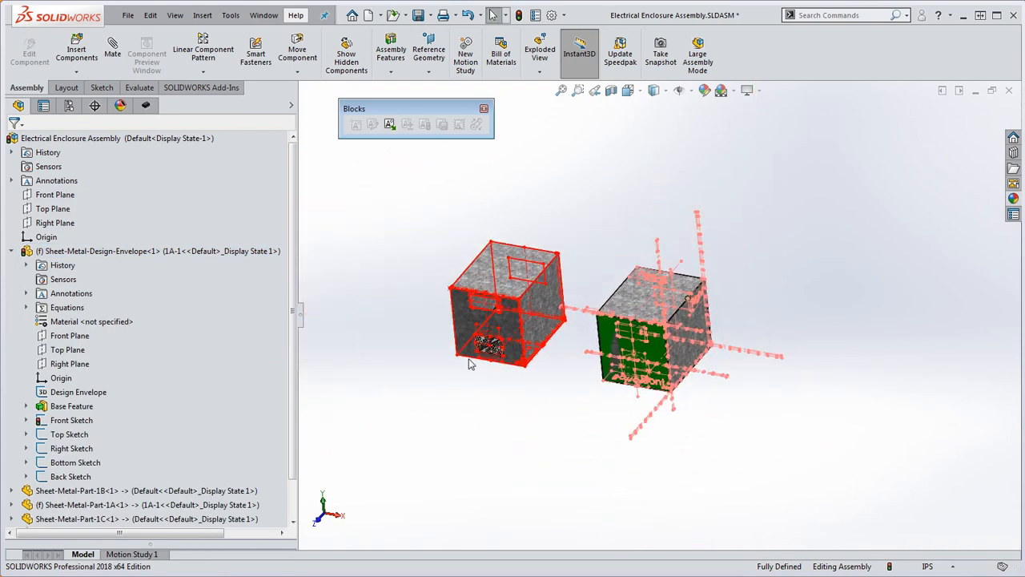
left_click(79, 391)
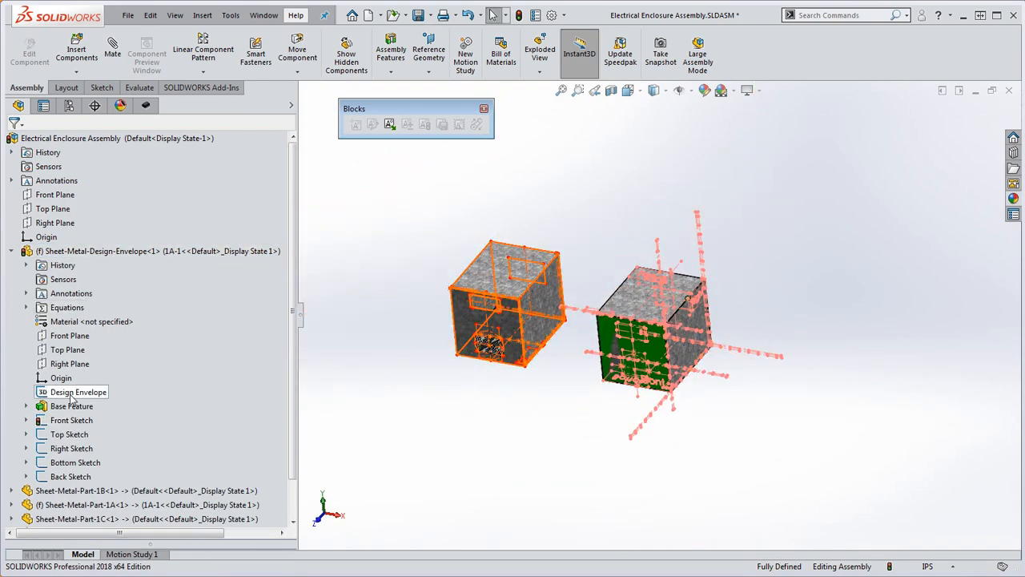